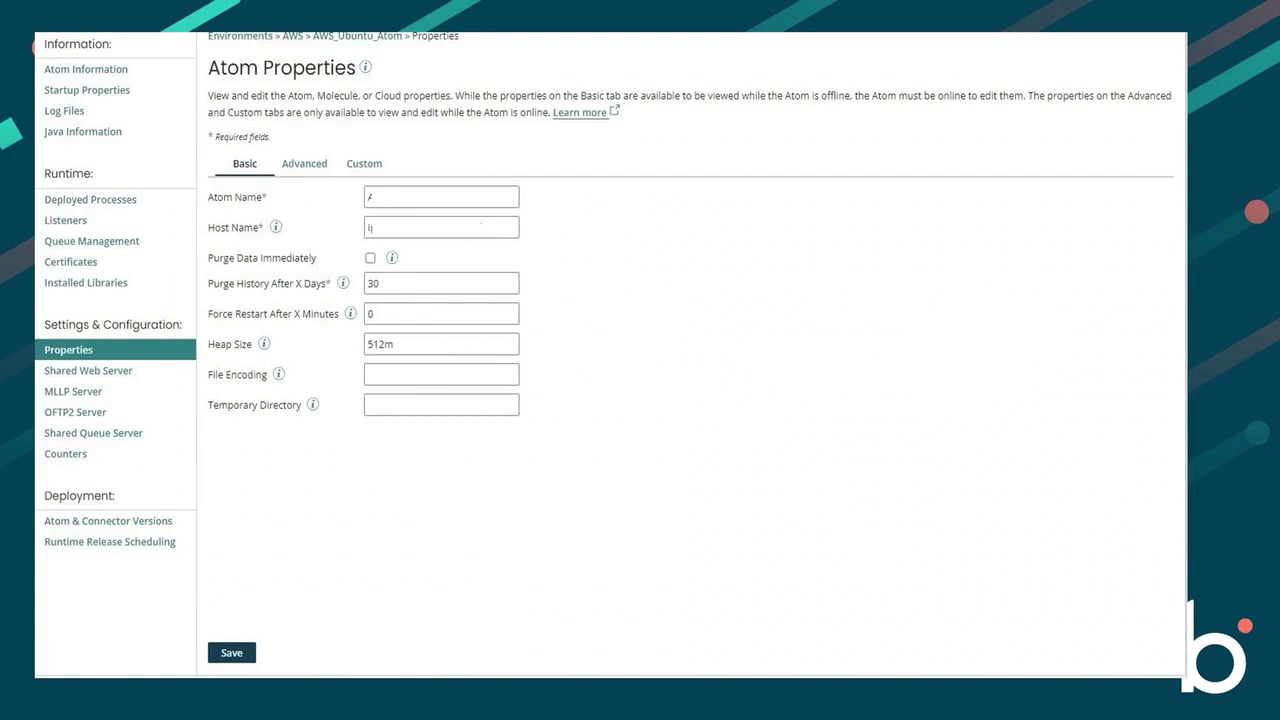
- Switch the Atom Properties page to the Custom tab to list Container and System Properties
{"action": "left_click", "coordinate": [363, 163]}
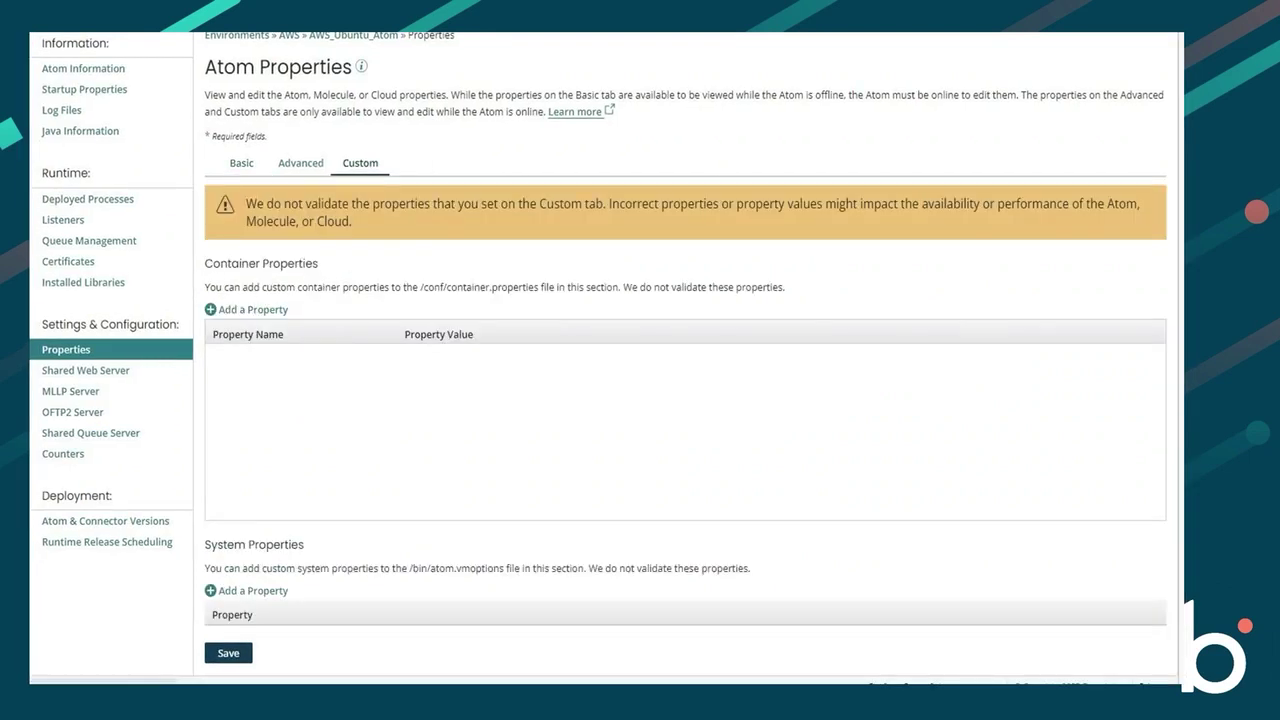